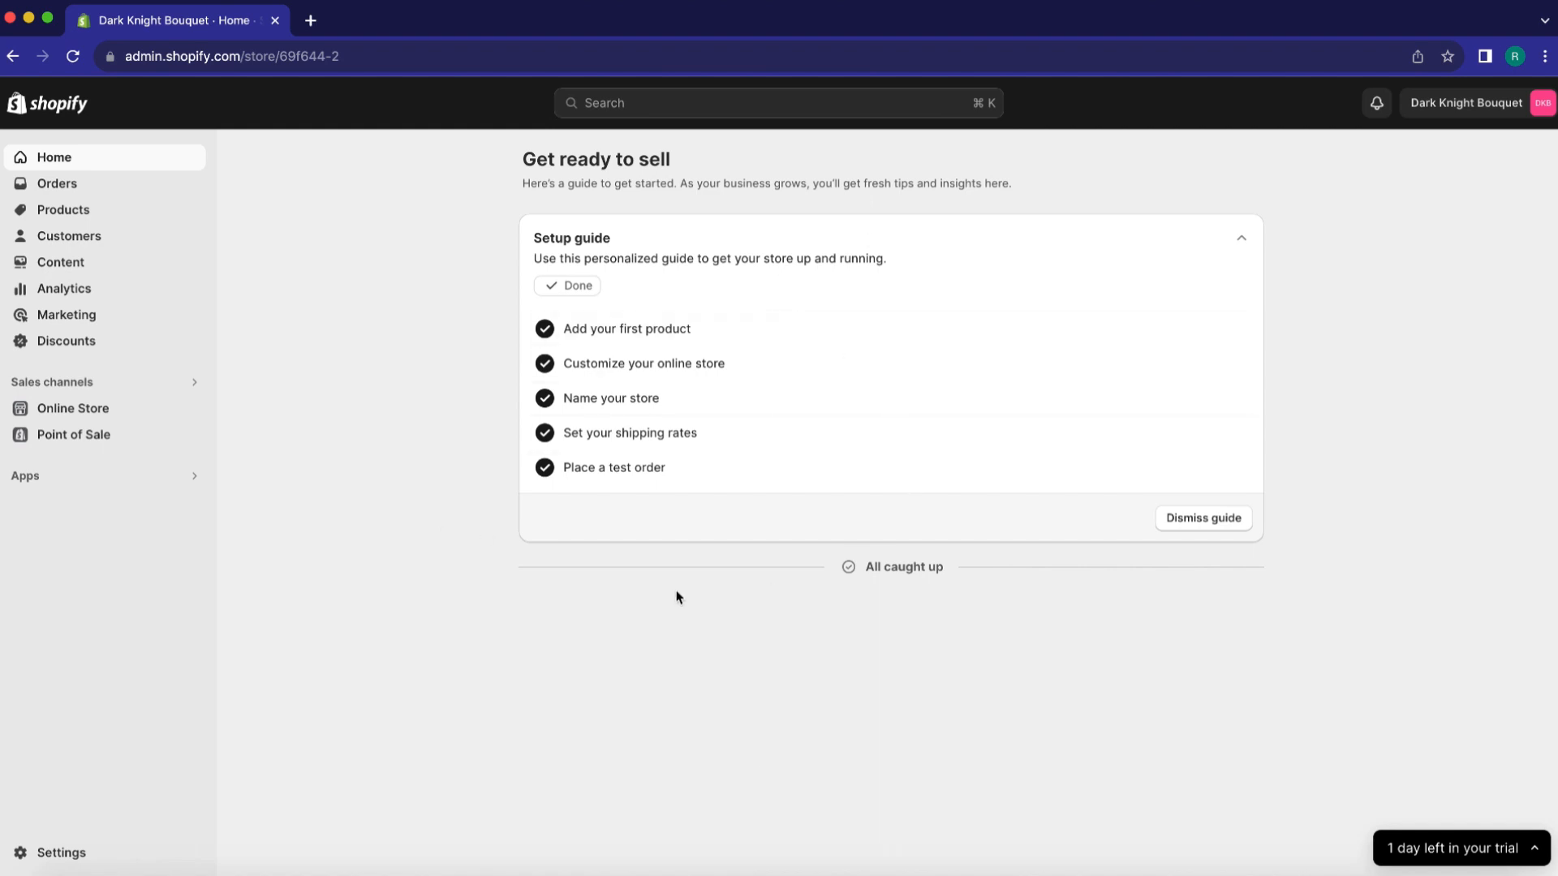
pyautogui.moveTo(59, 853)
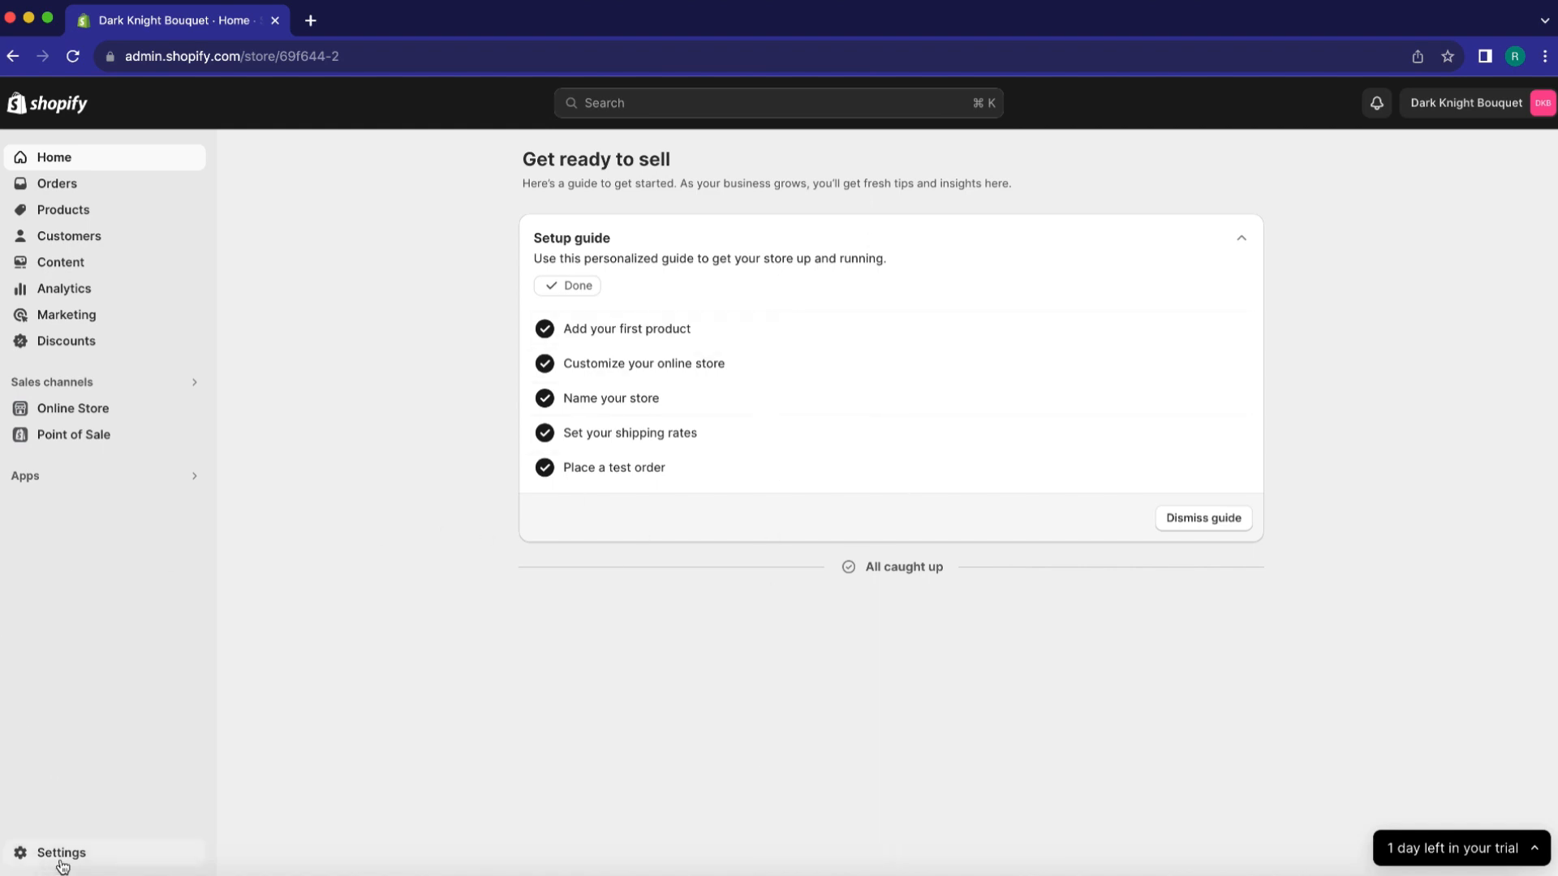
# Step: Go to Settings > Payments and choose Add payment method under Supported payment methods
pyautogui.click(61, 853)
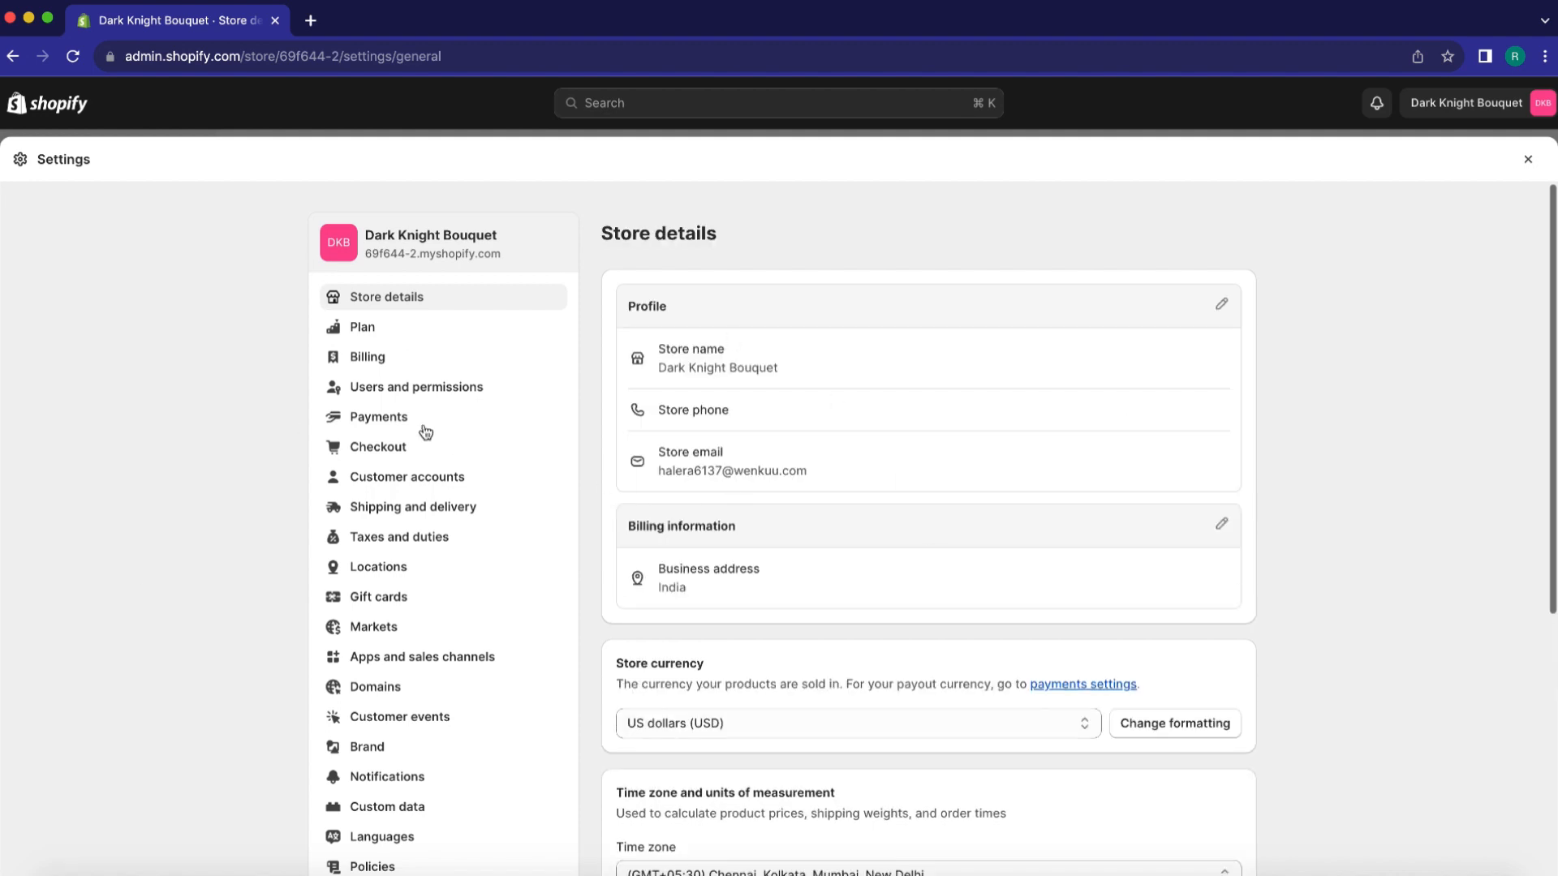
pyautogui.click(380, 416)
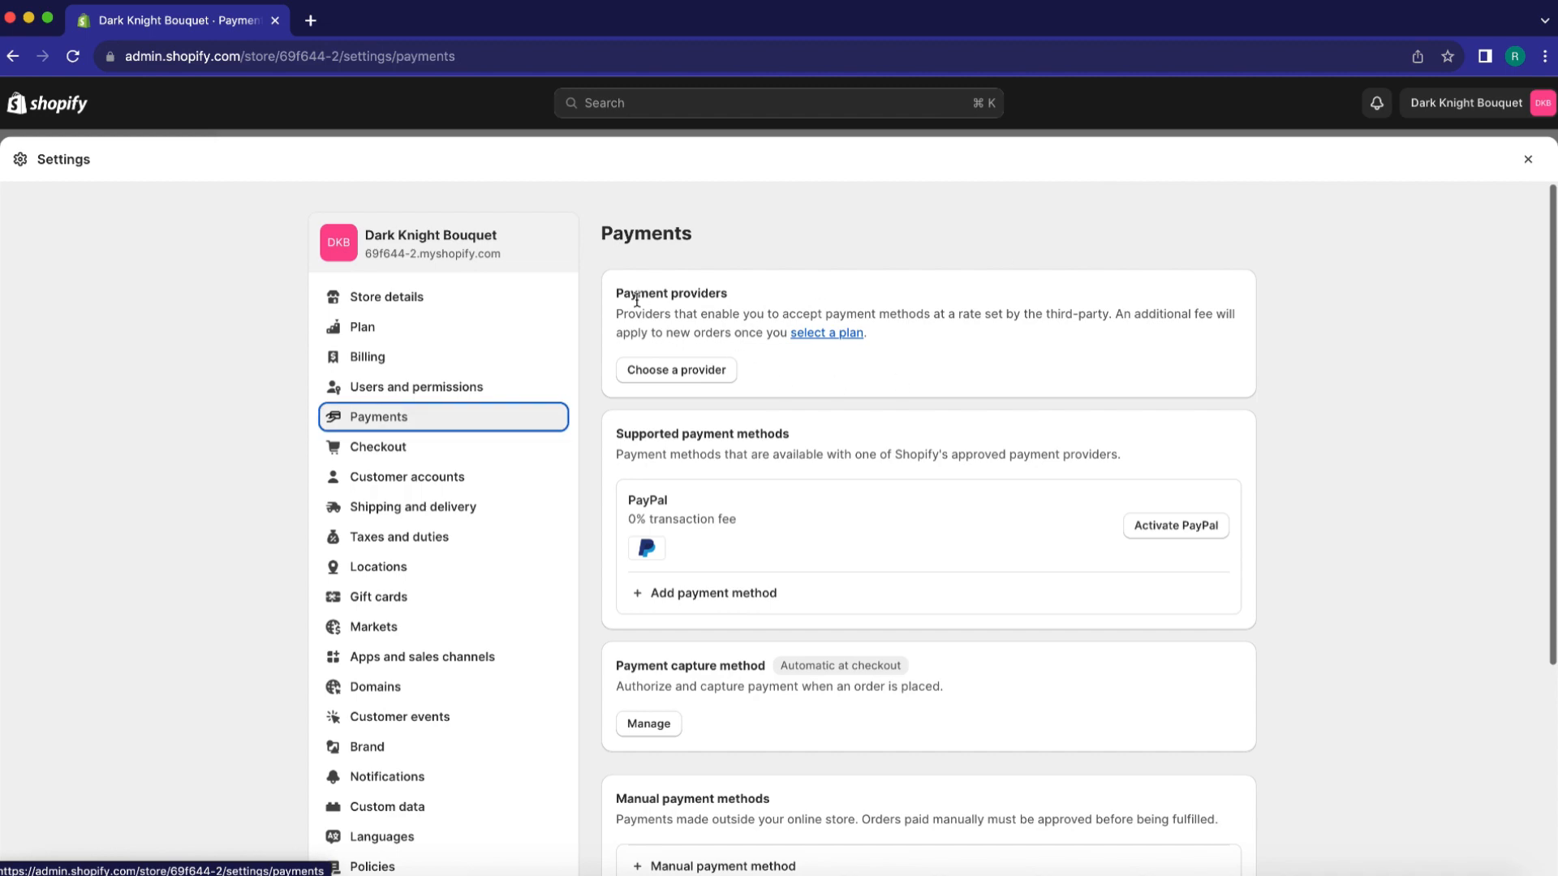
pyautogui.scroll(-3)
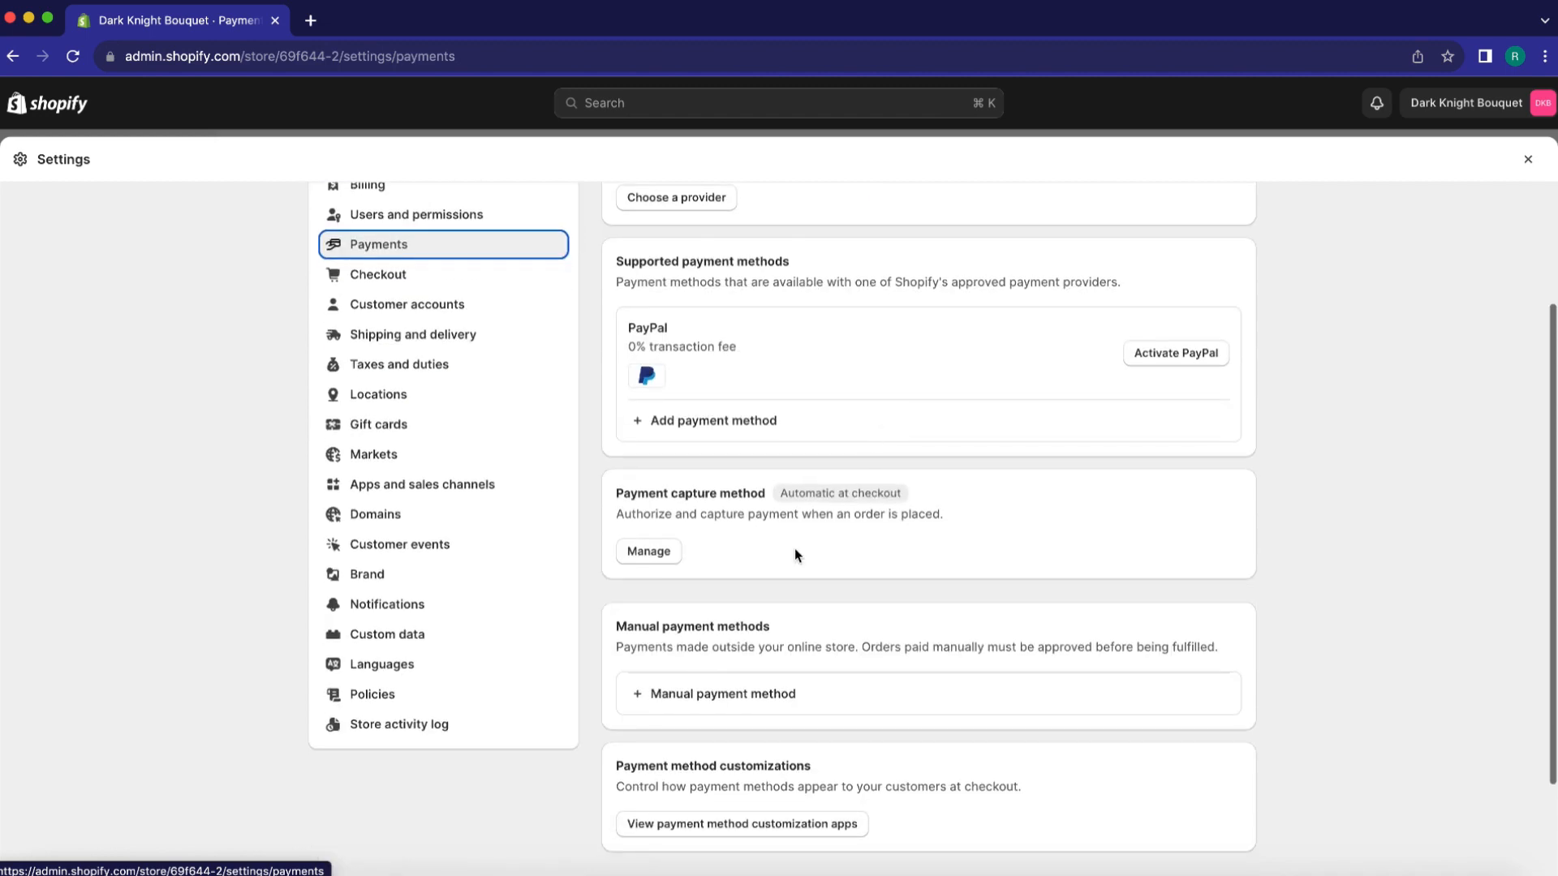
pyautogui.scroll(3)
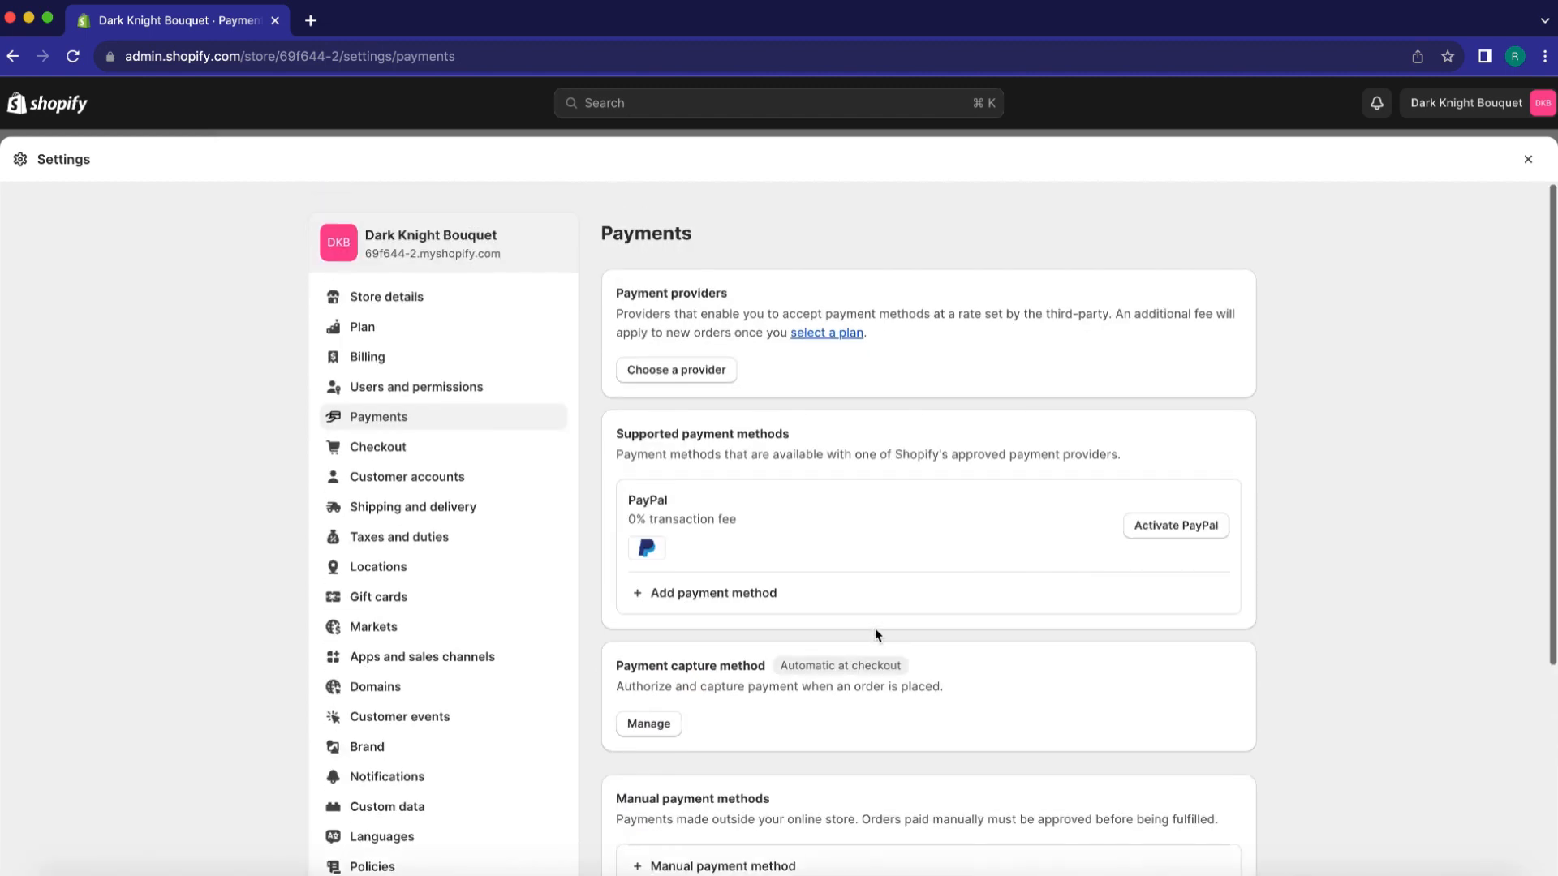
pyautogui.moveTo(713, 593)
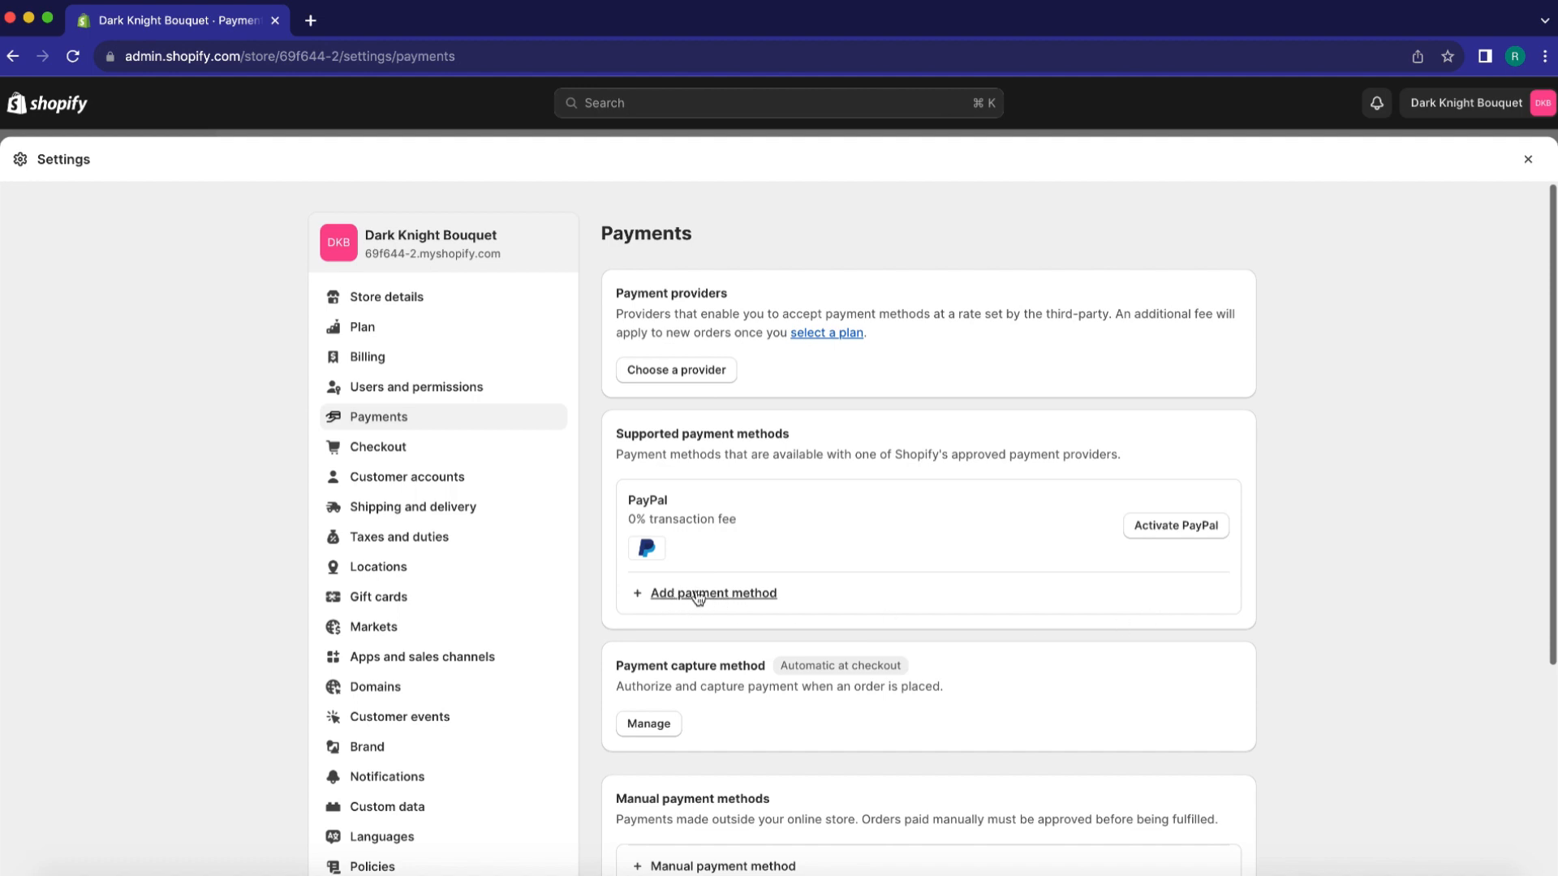
pyautogui.click(712, 593)
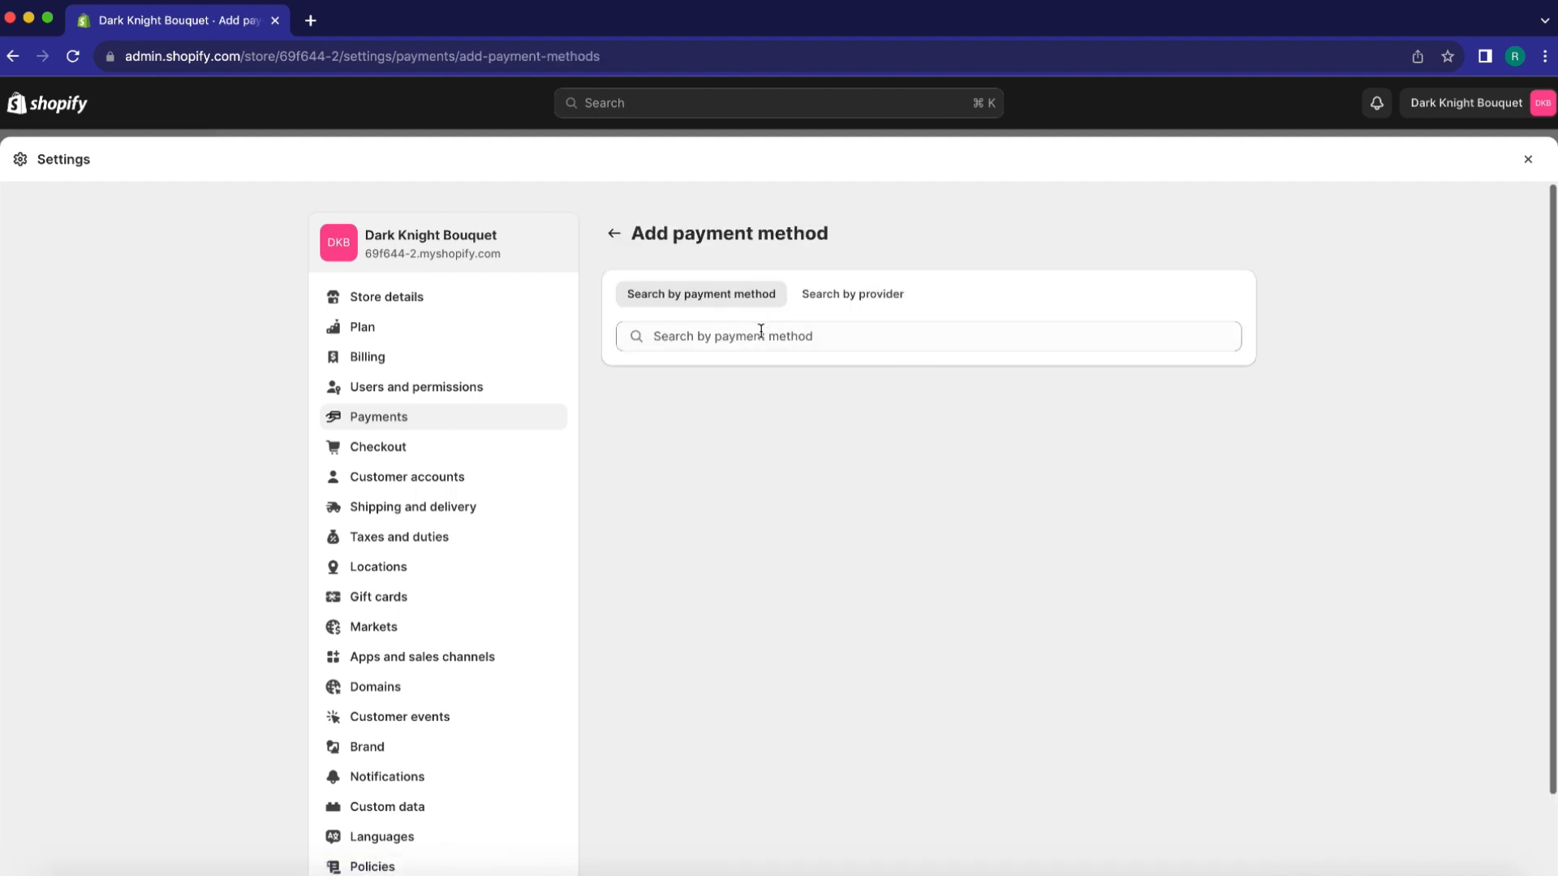
# Step: Filter providers by Visa, Mastercard and RuPay and browse the 13 results
pyautogui.click(926, 336)
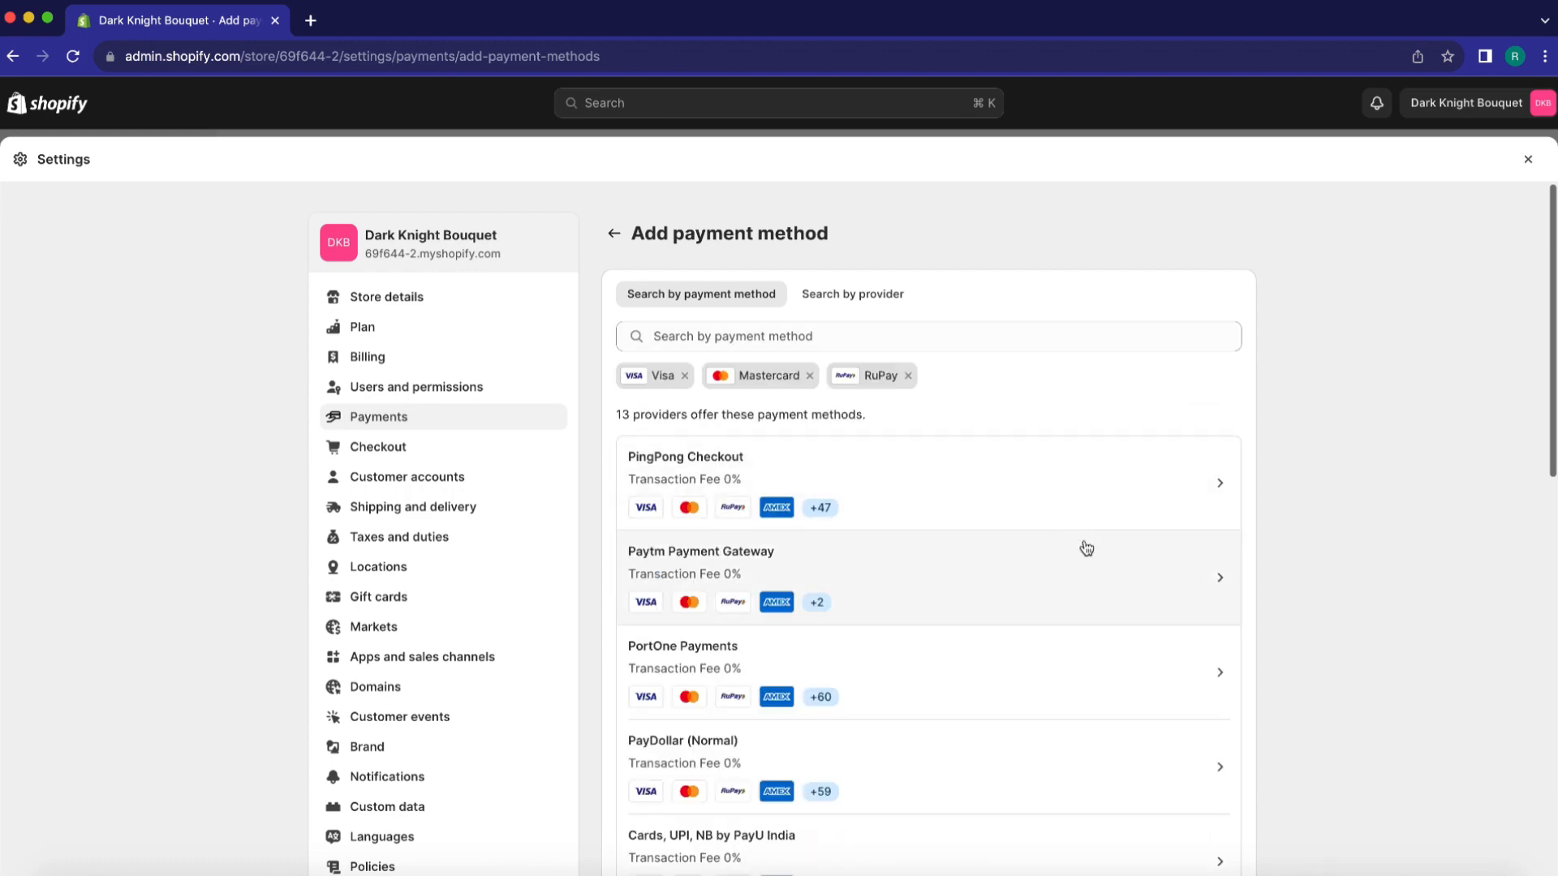
pyautogui.scroll(-3)
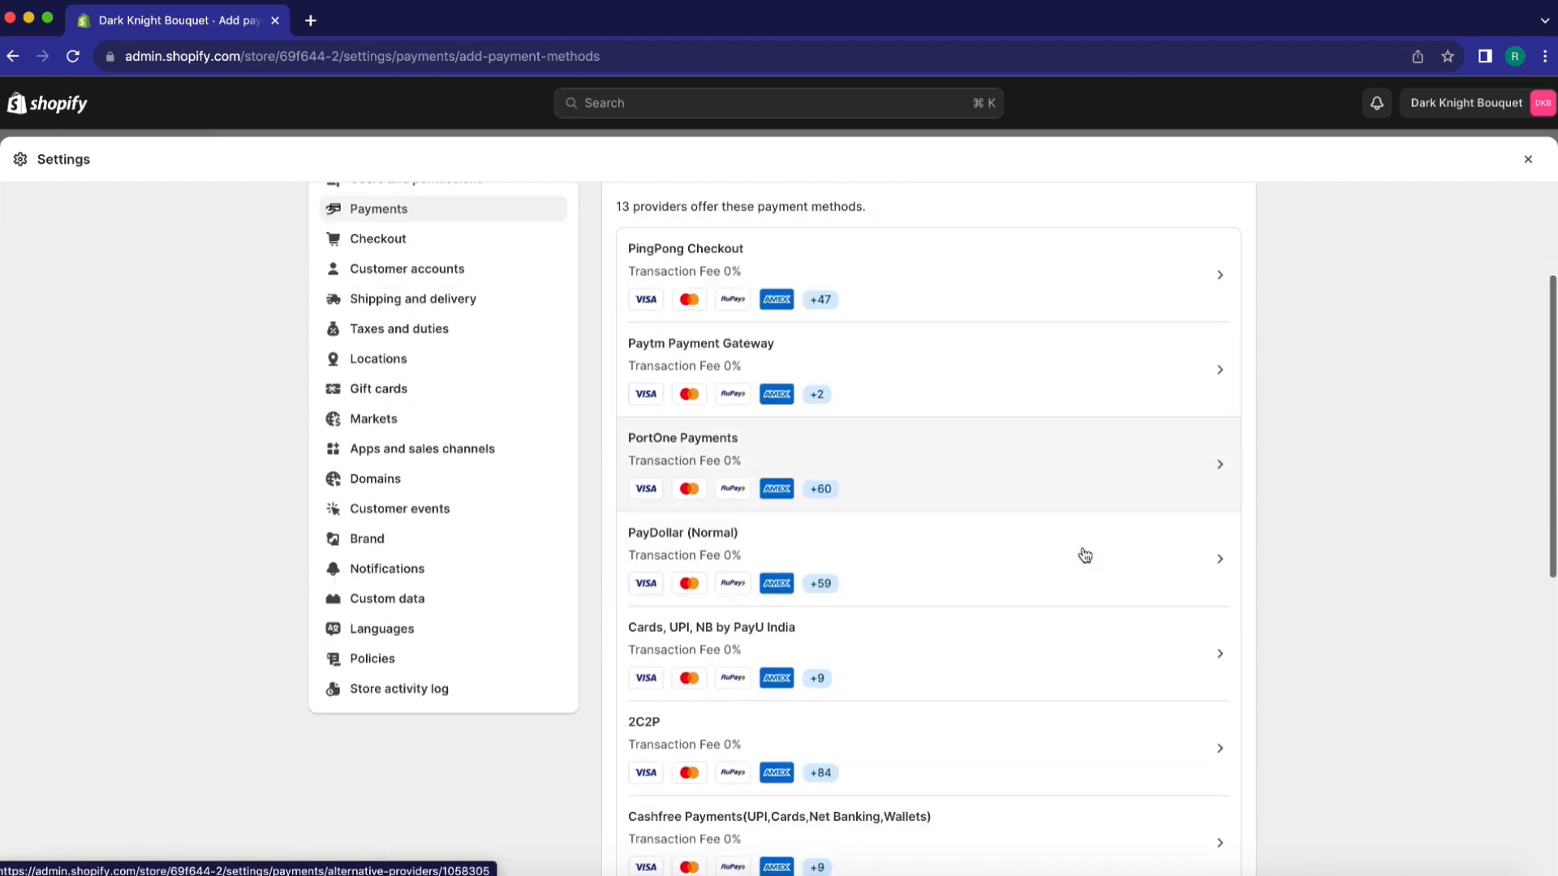
pyautogui.scroll(3)
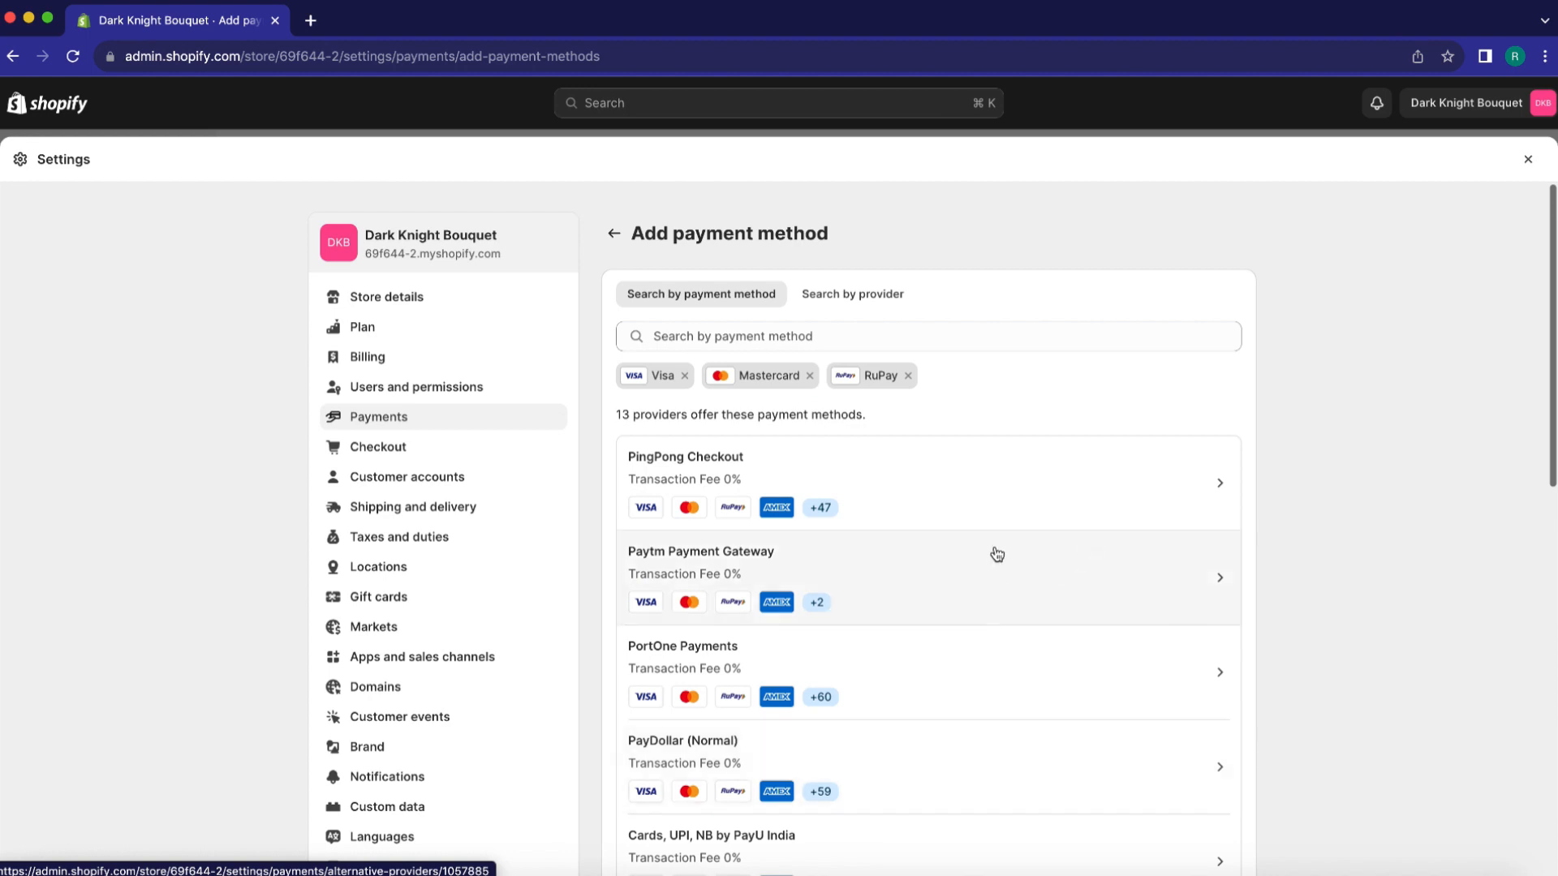
pyautogui.moveTo(730, 464)
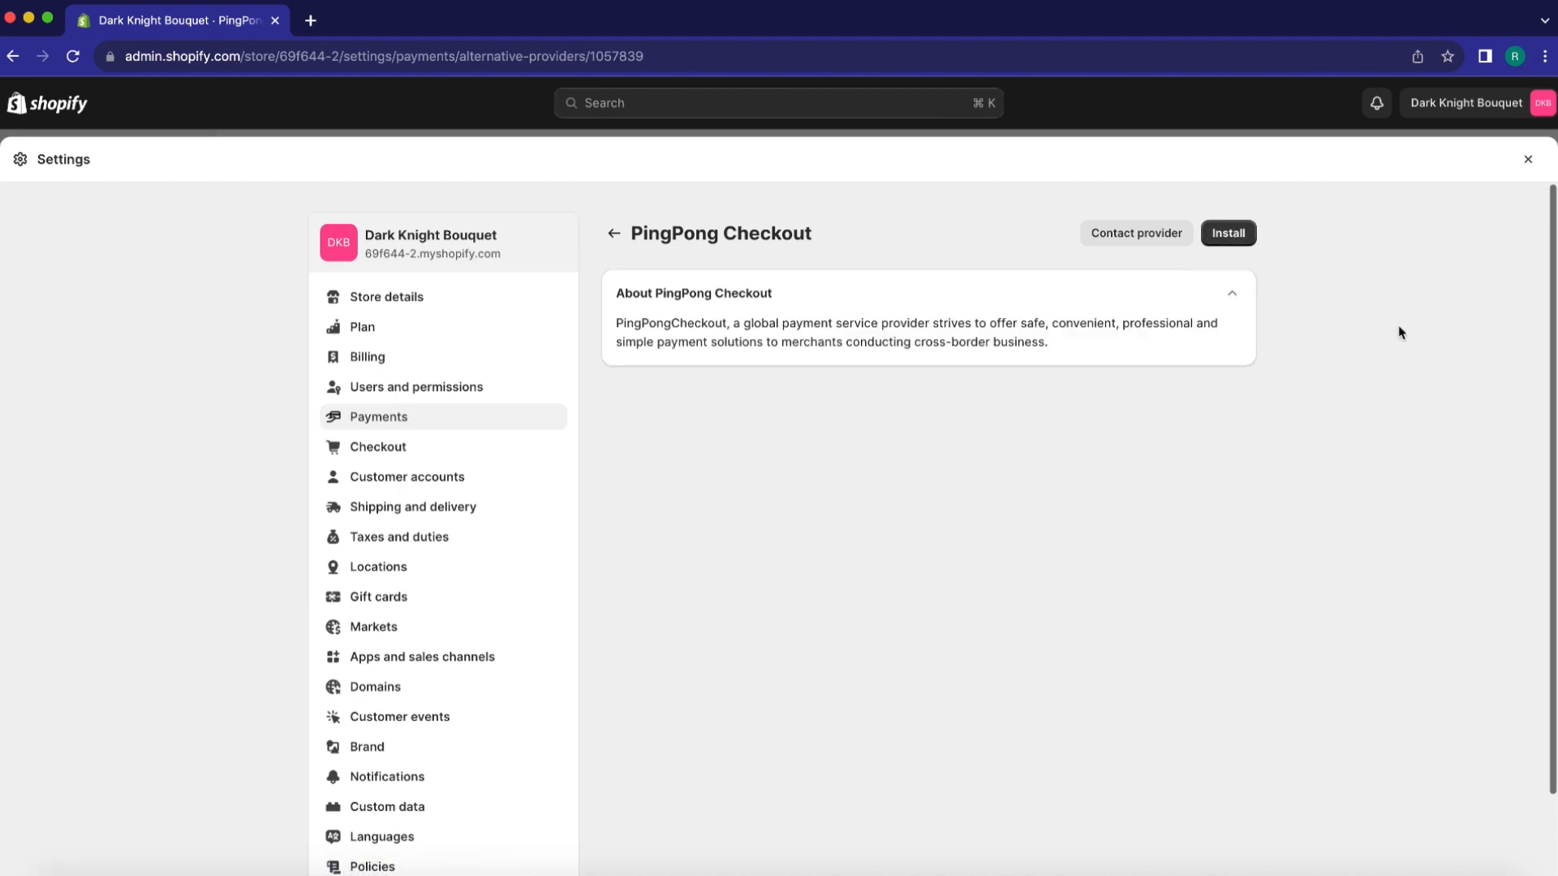
# Step: Leave PingPong Checkout, open PortOne Payments from the provider list, and choose Install
pyautogui.click(615, 234)
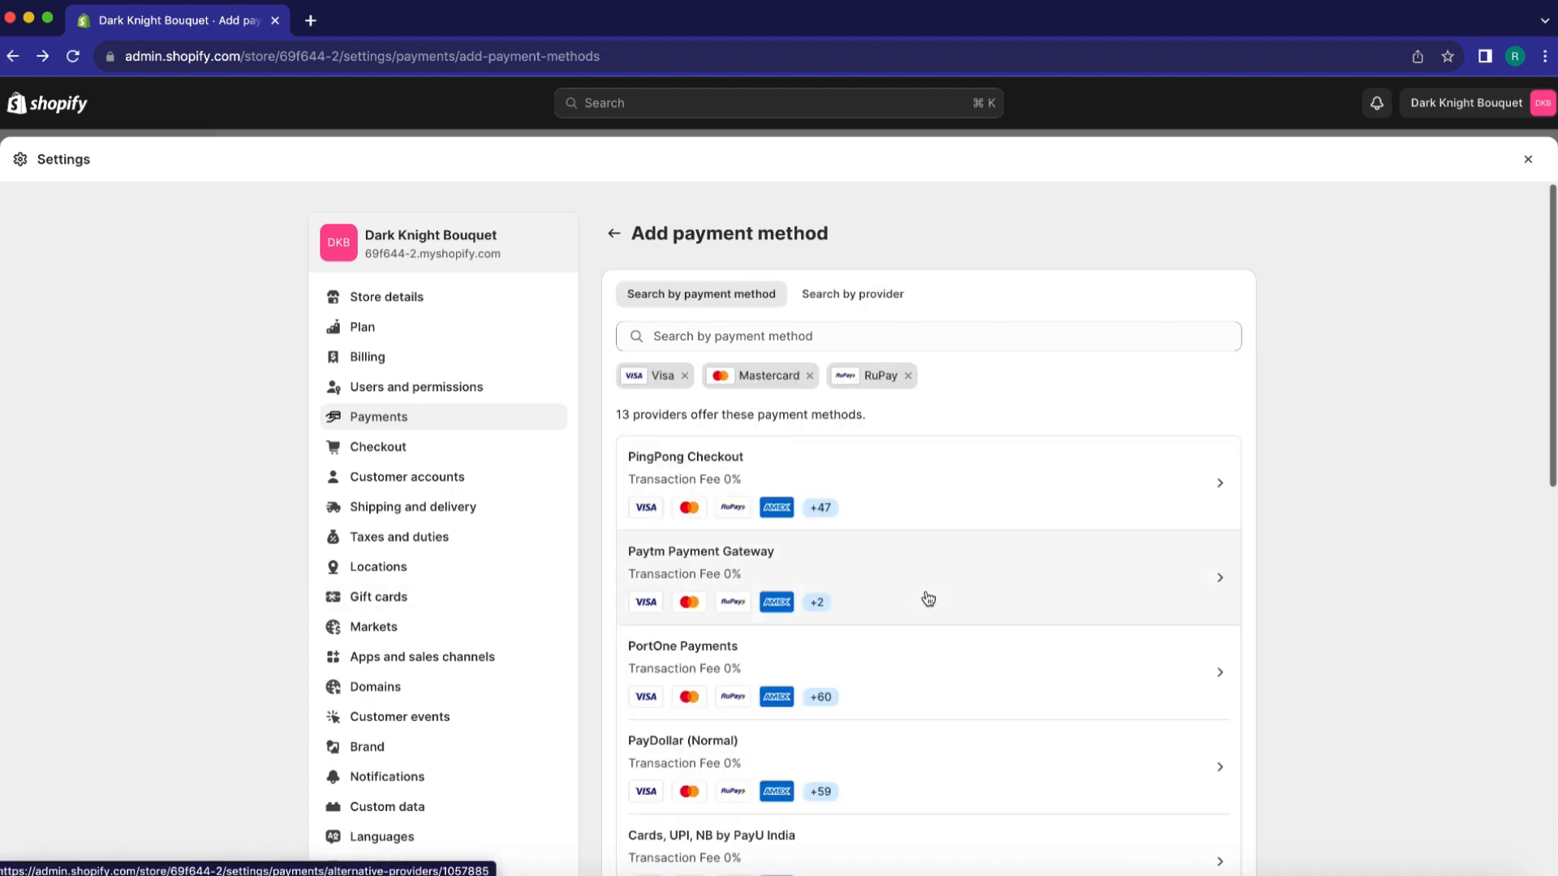
pyautogui.scroll(-3)
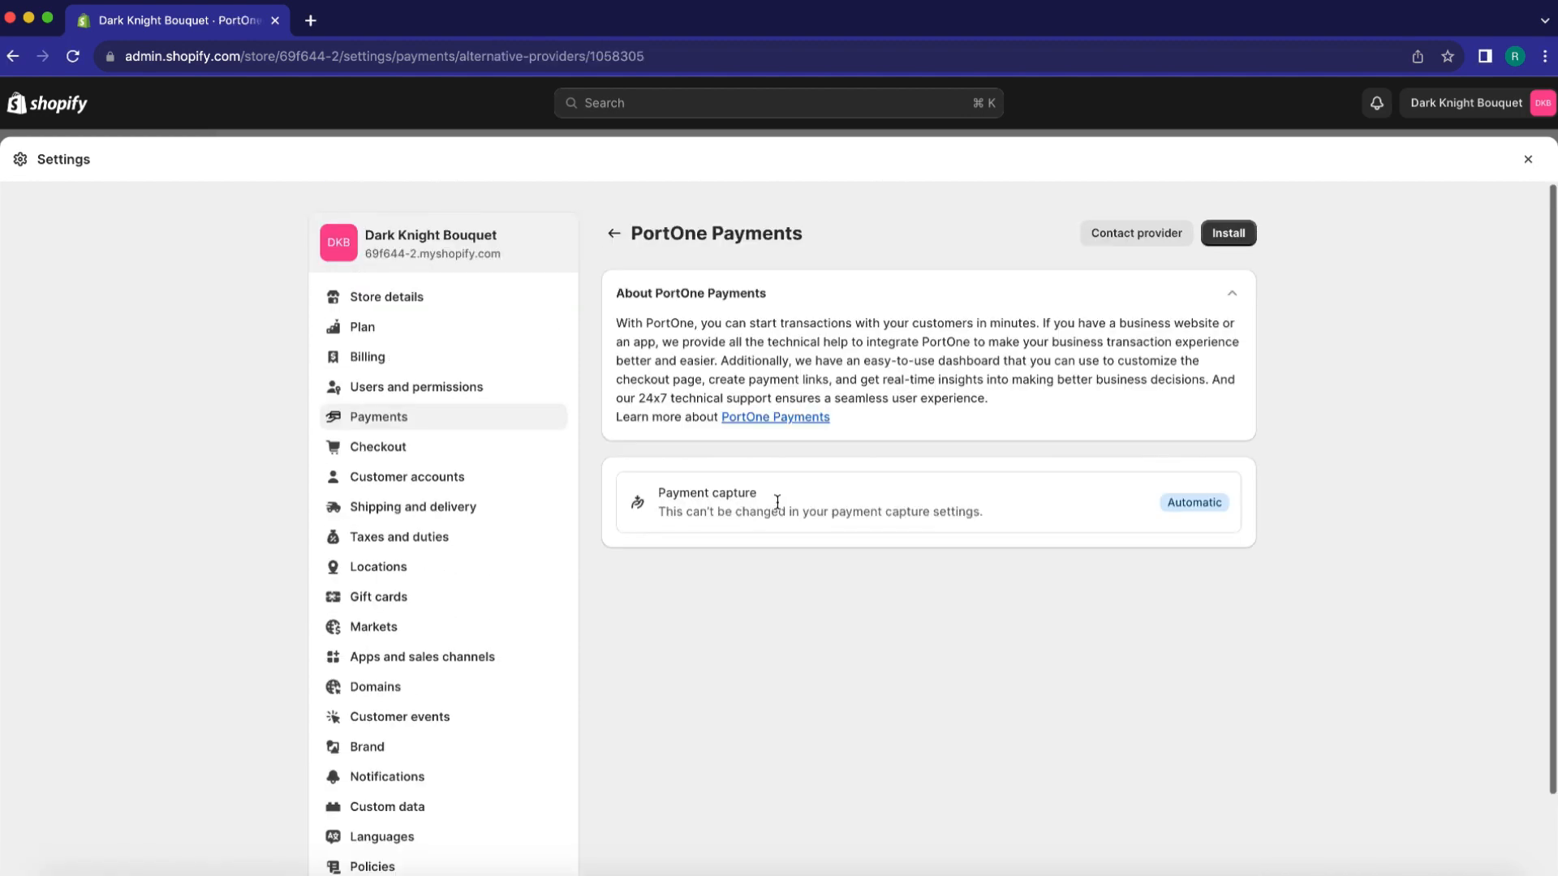
pyautogui.moveTo(1239, 238)
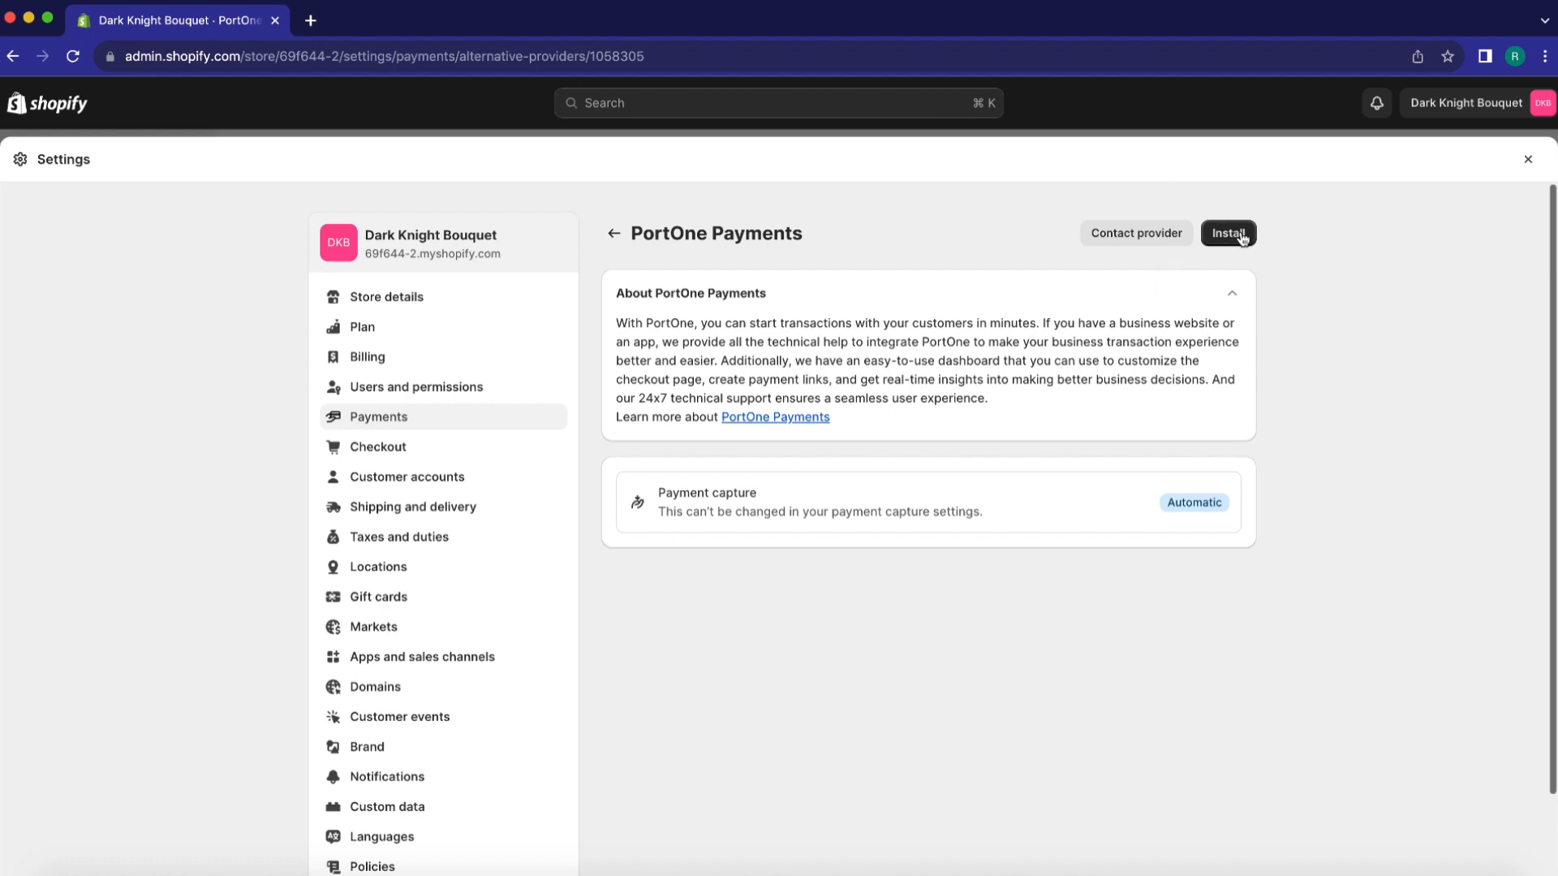
pyautogui.click(1227, 233)
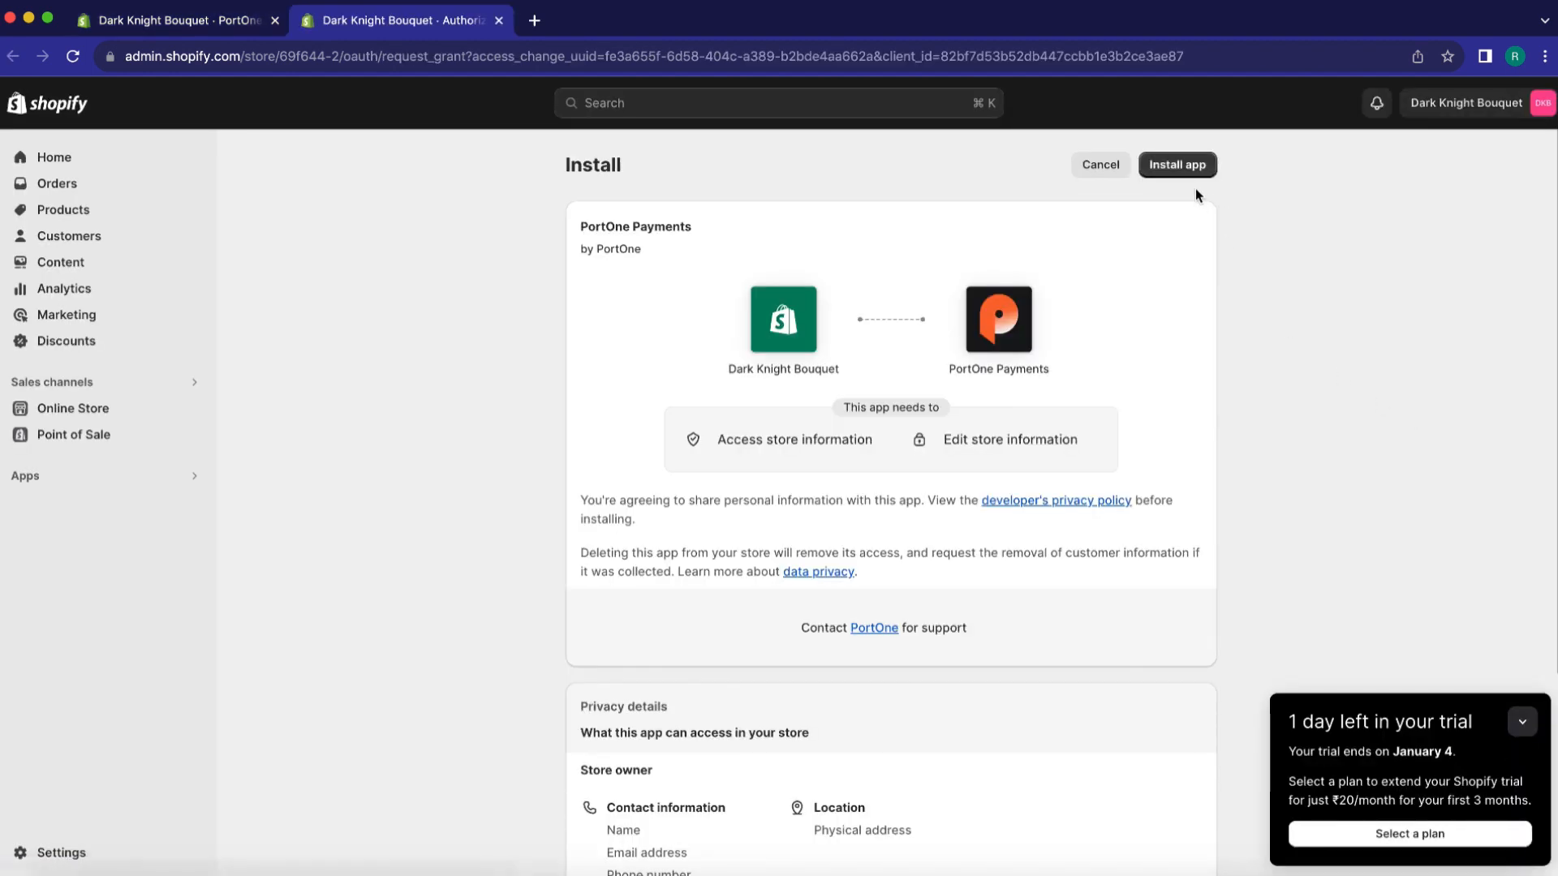